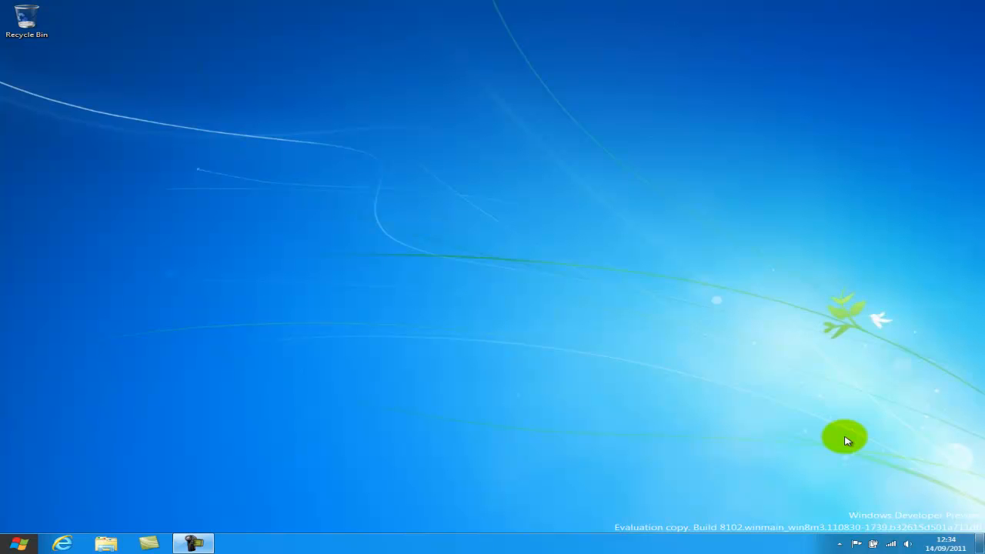
Start Task Manager from the taskbar context menu, showing BUILD, Camtasia Recorder and Notespace.
right_click(413, 542)
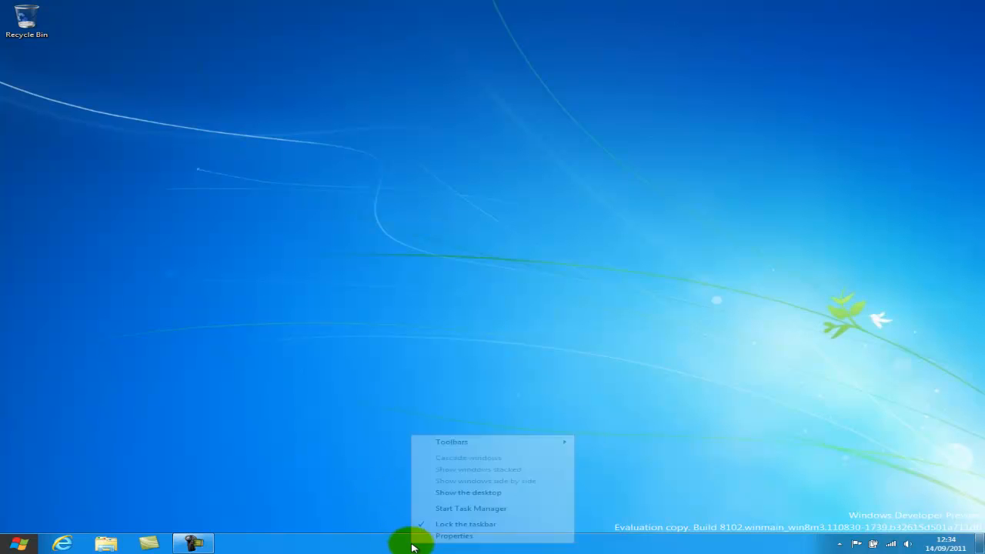
left_click(471, 508)
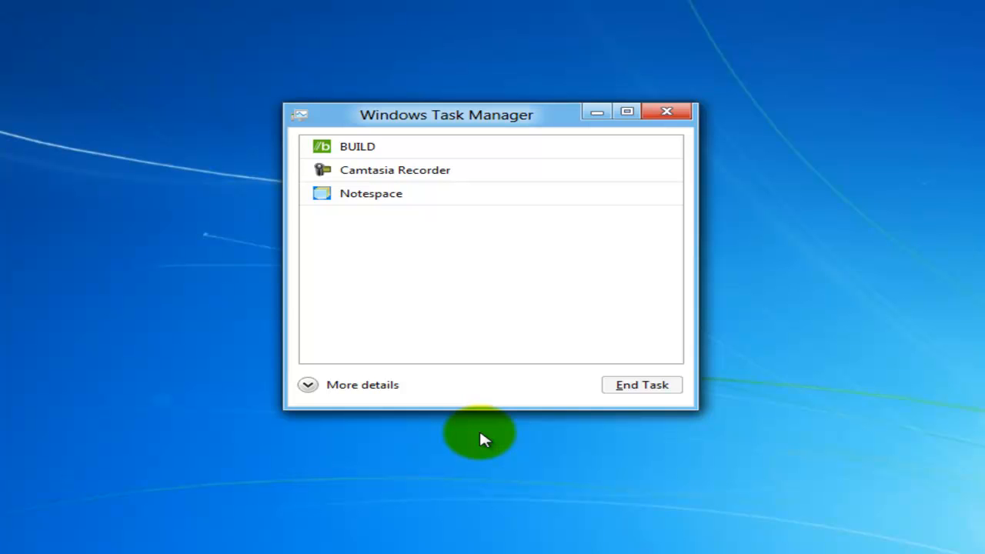
mouse_move(387, 461)
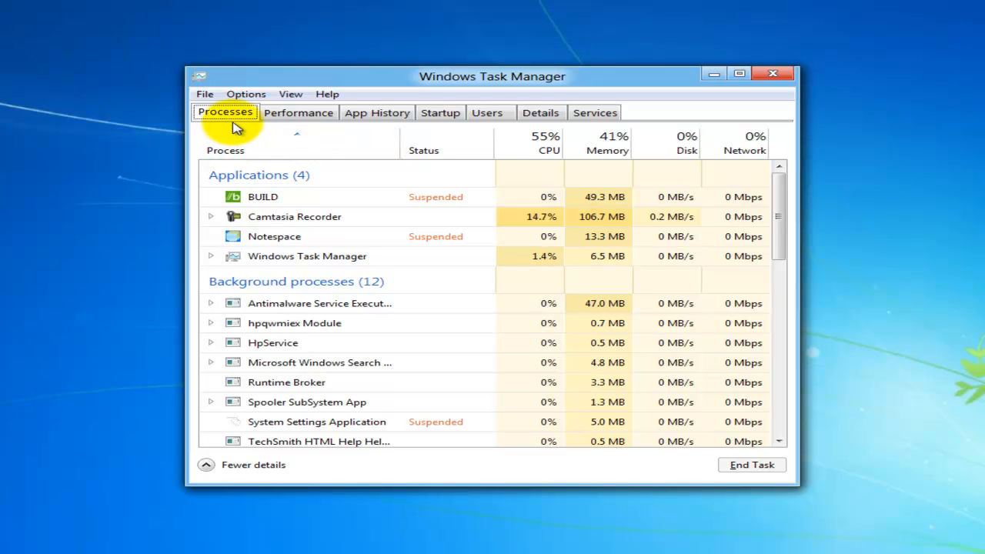
Tour the Performance, App History, Startup, Details and Services sections in turn.
left_click(298, 113)
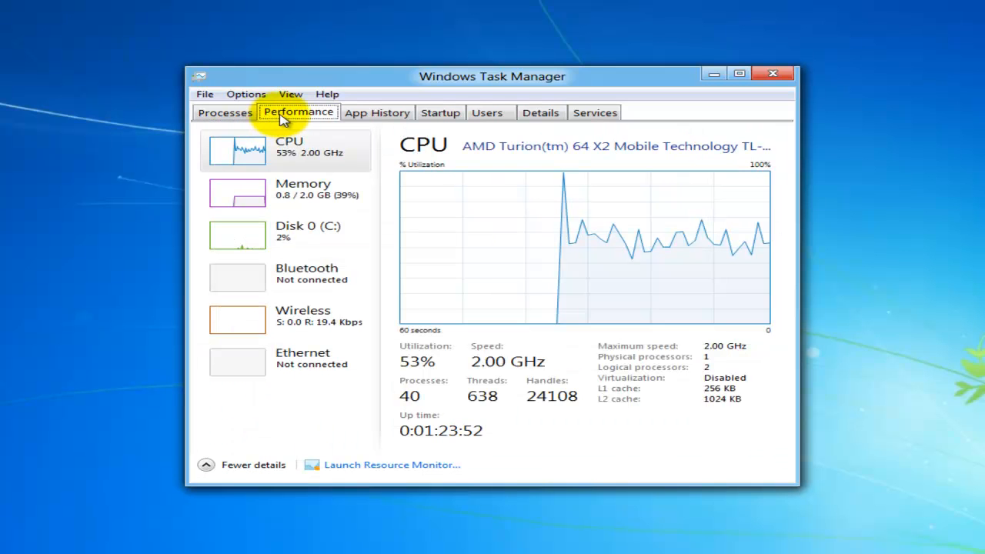
left_click(375, 112)
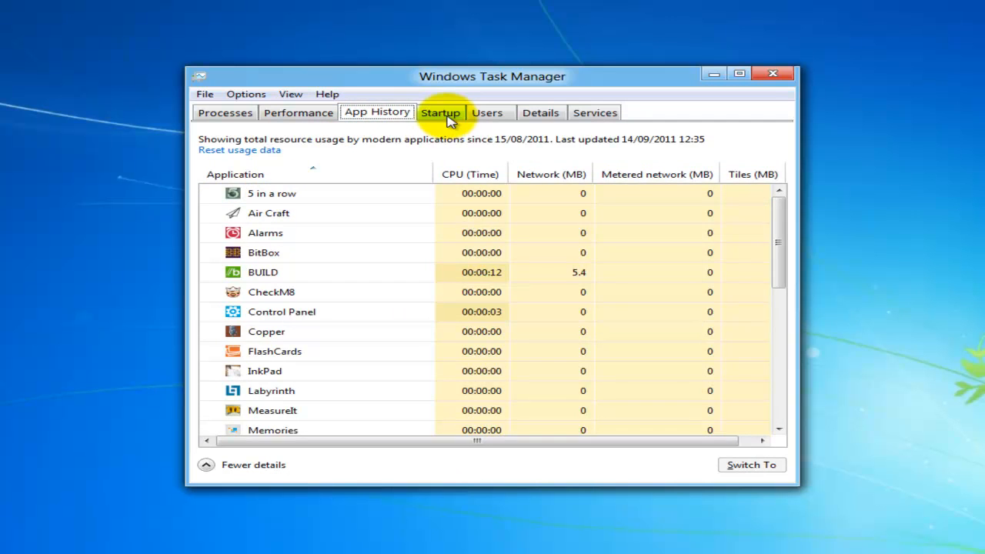
left_click(486, 113)
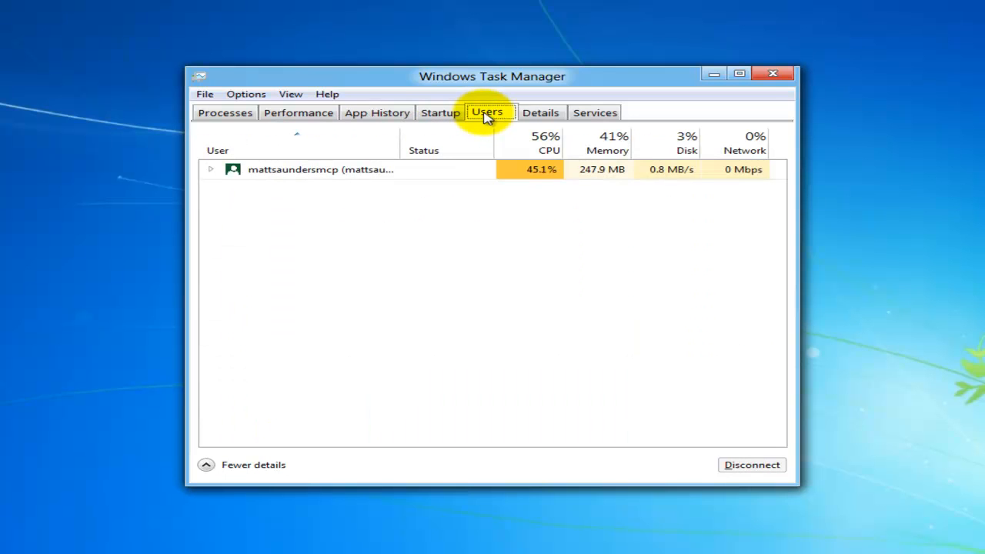
left_click(540, 112)
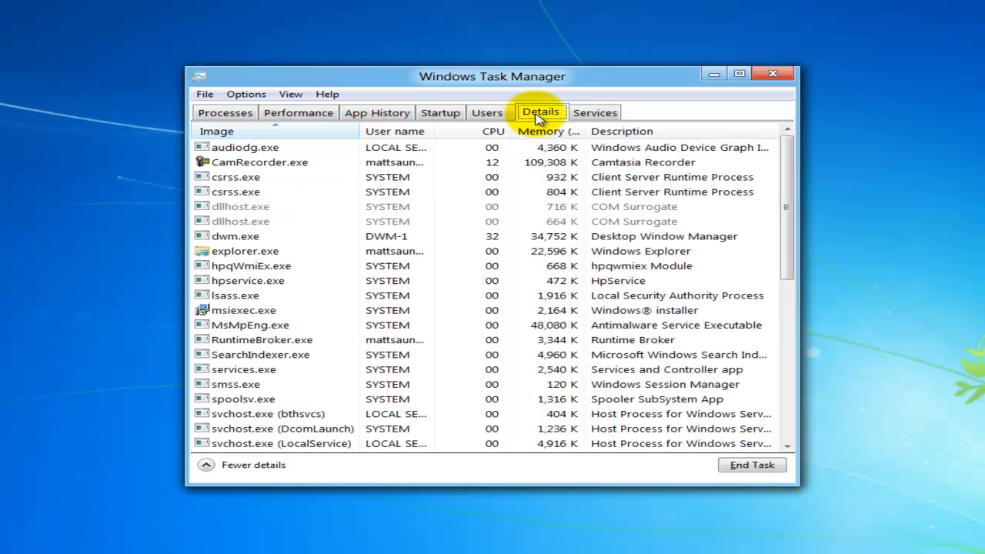
left_click(594, 113)
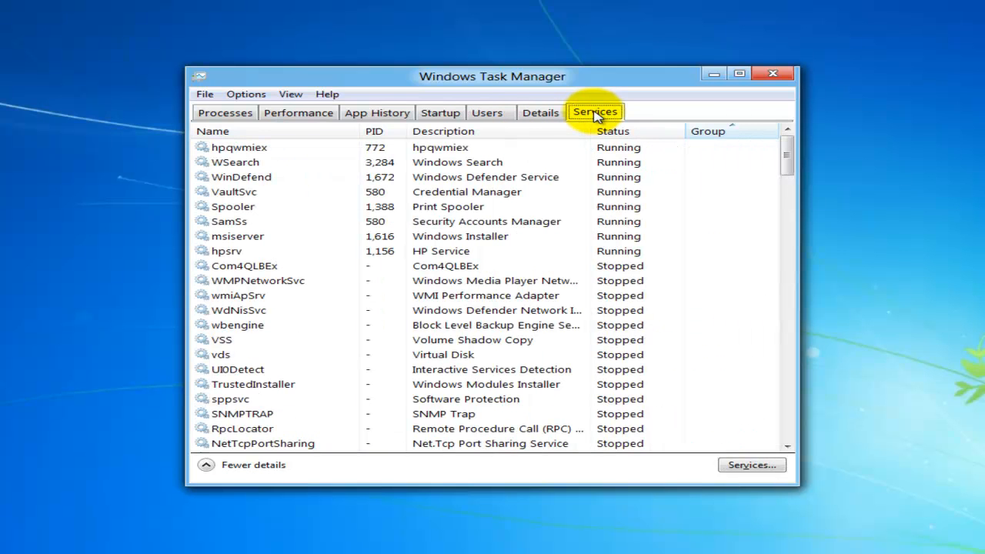
Return to Processes, select Camtasia Recorder, then switch to the CPU performance graph.
left_click(225, 112)
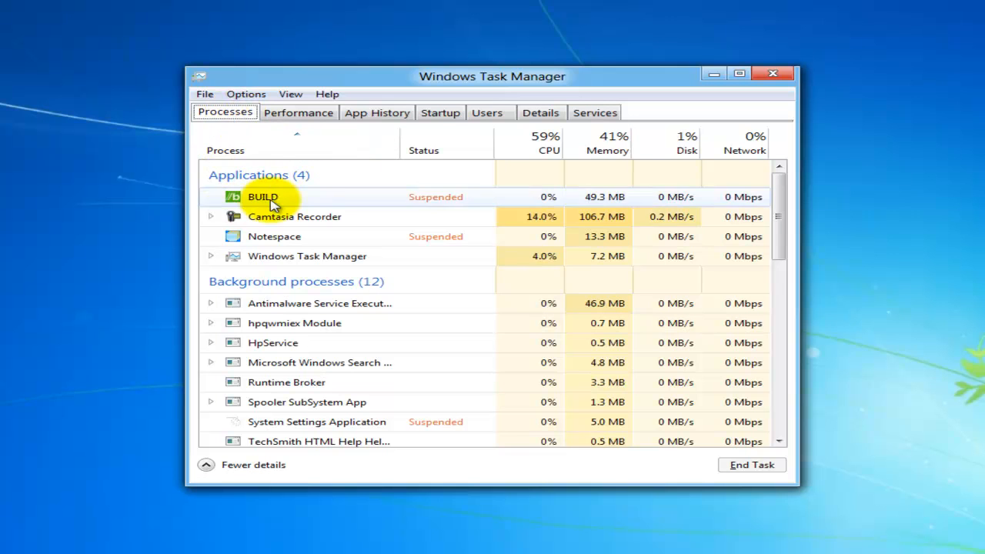
mouse_move(627, 206)
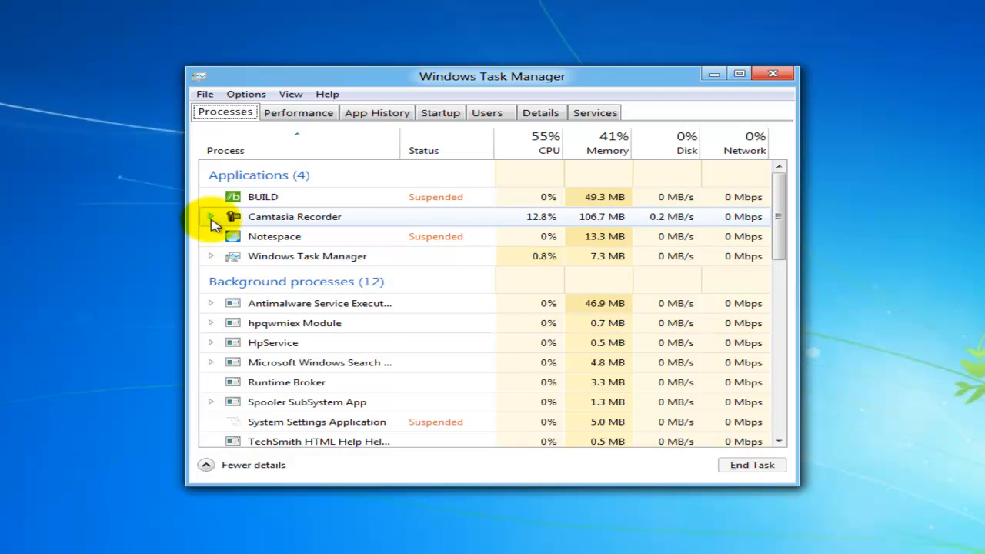
left_click(210, 215)
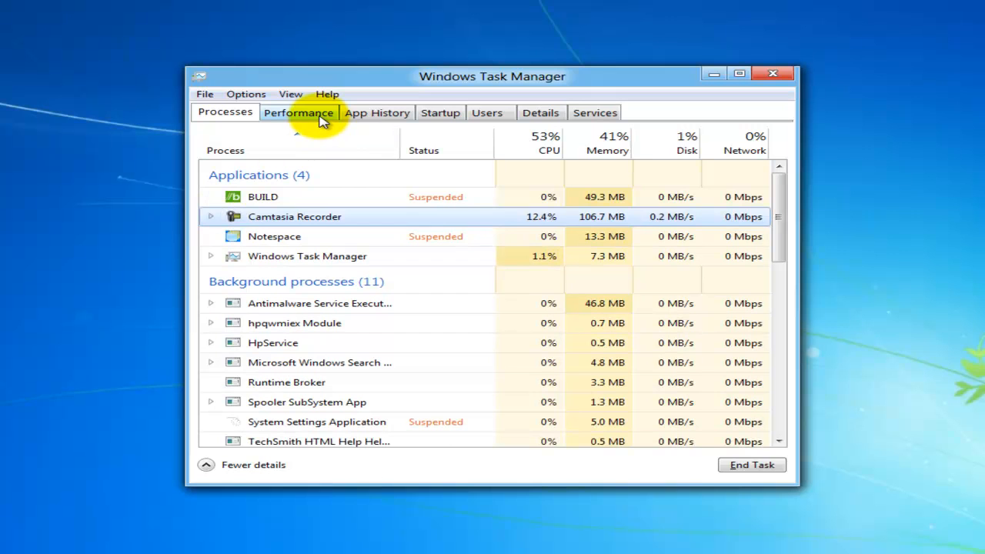
left_click(298, 113)
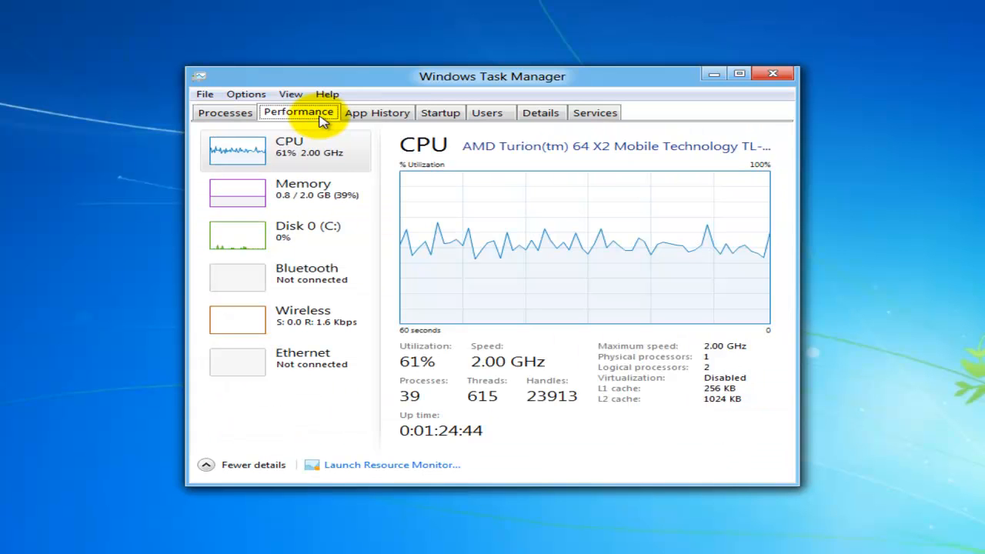
mouse_move(317, 172)
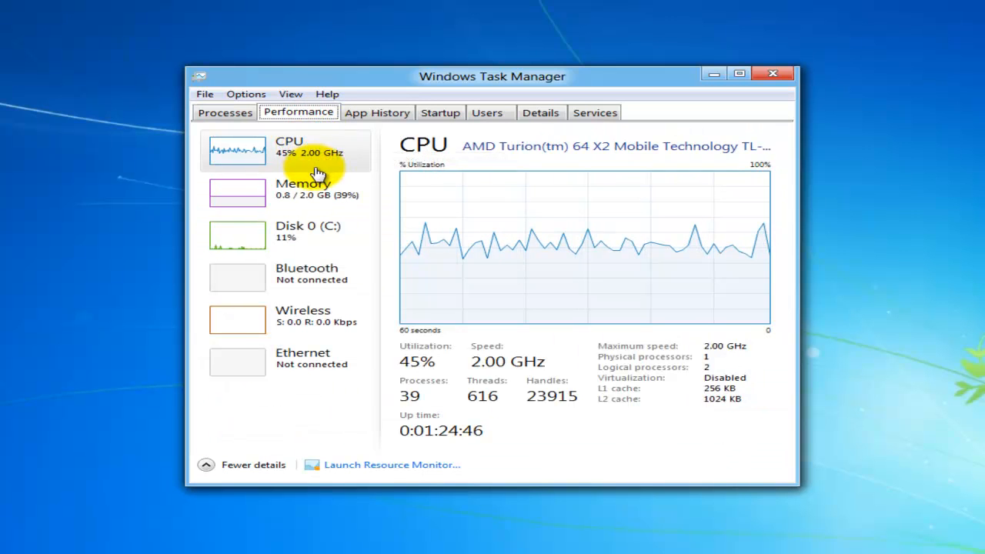
mouse_move(326, 275)
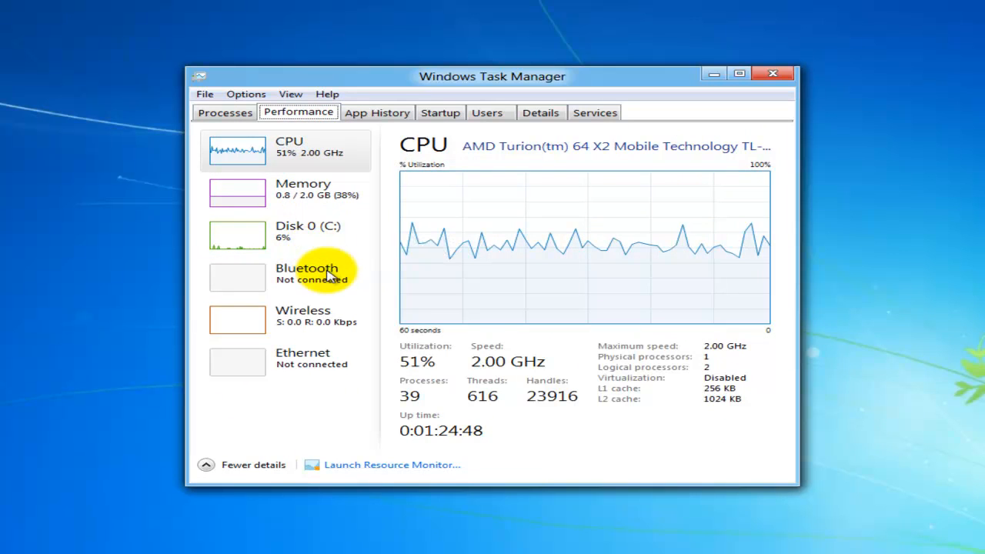
mouse_move(311, 366)
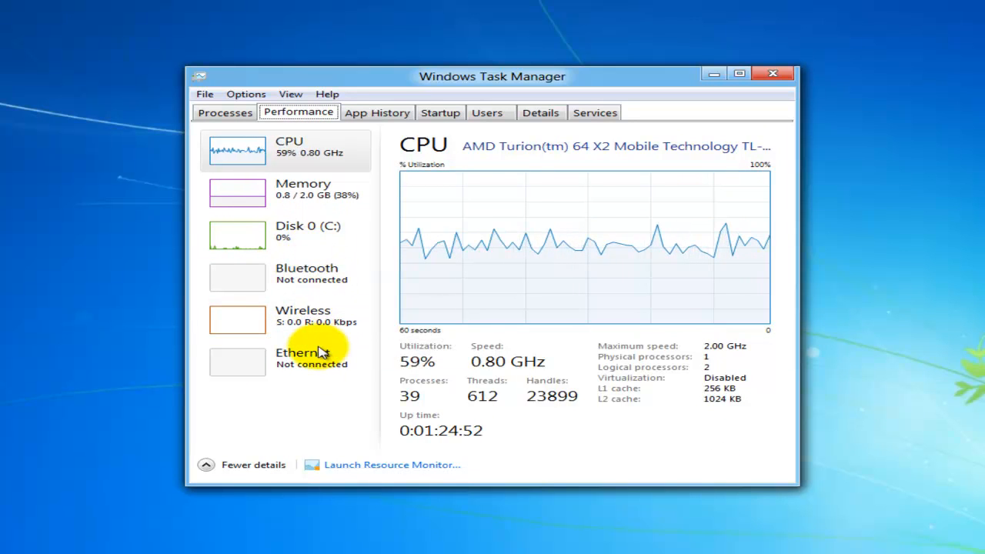
mouse_move(808, 234)
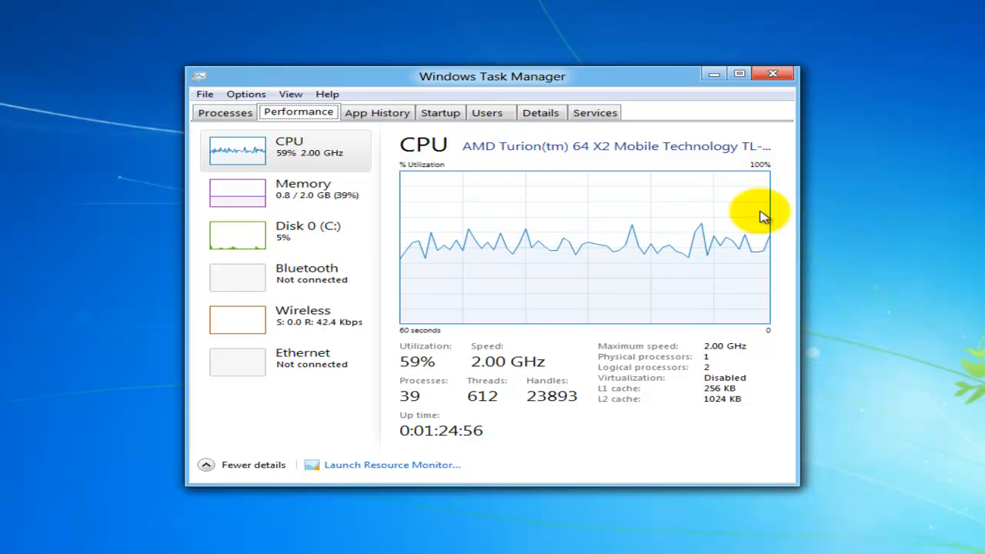
mouse_move(572, 428)
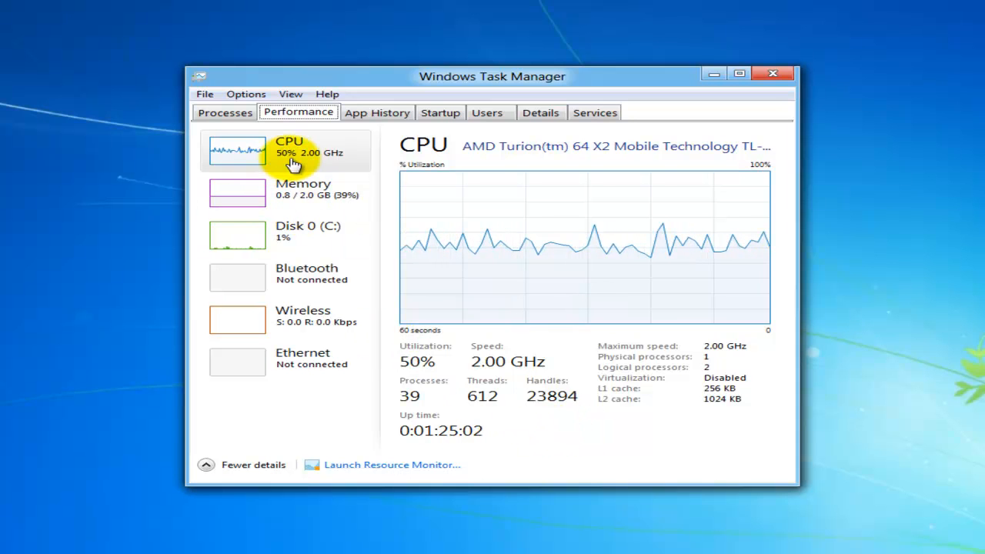
mouse_move(292, 165)
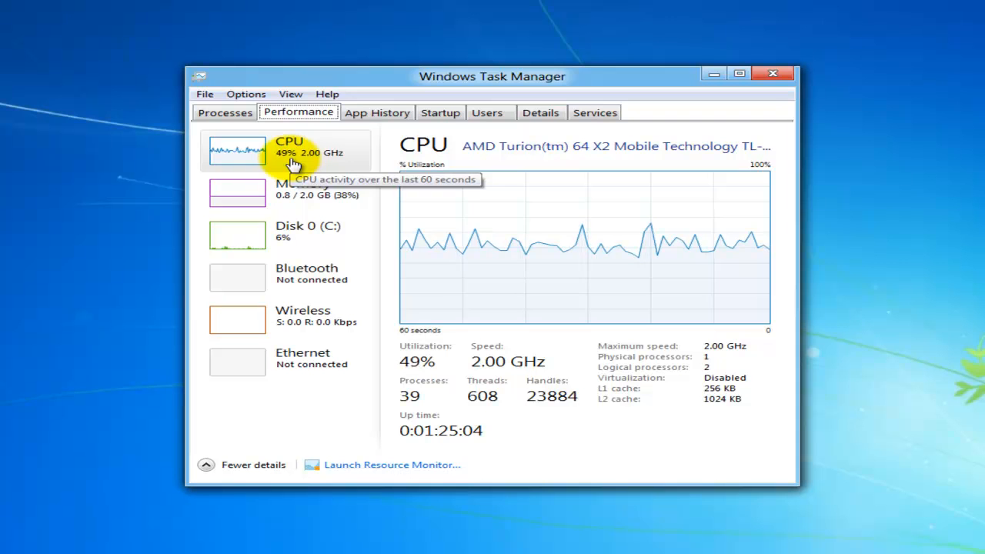
mouse_move(355, 212)
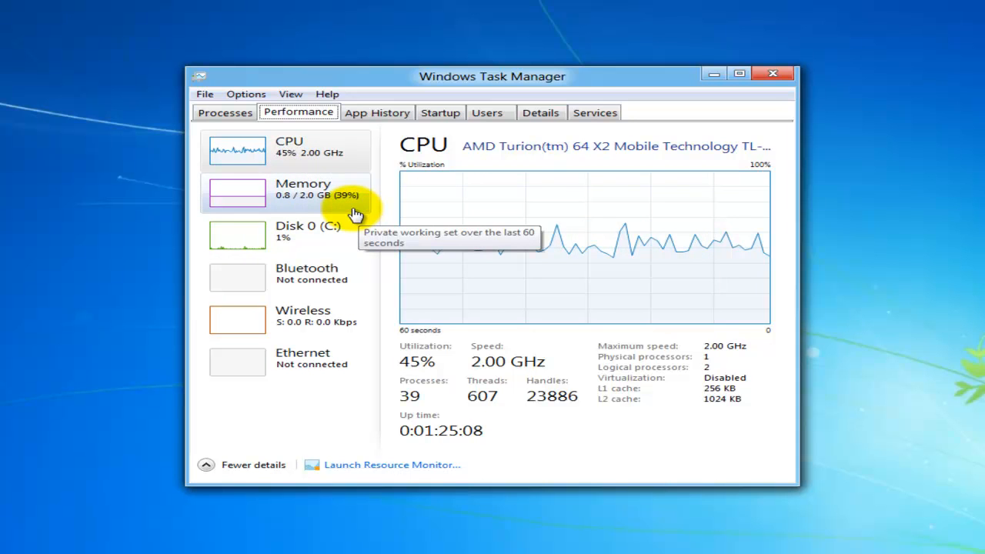
mouse_move(354, 224)
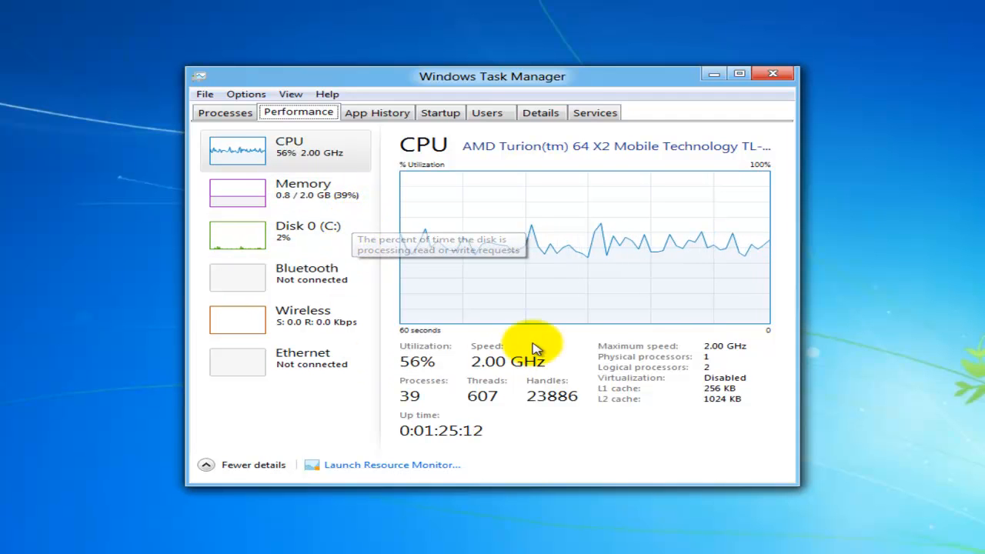
mouse_move(634, 262)
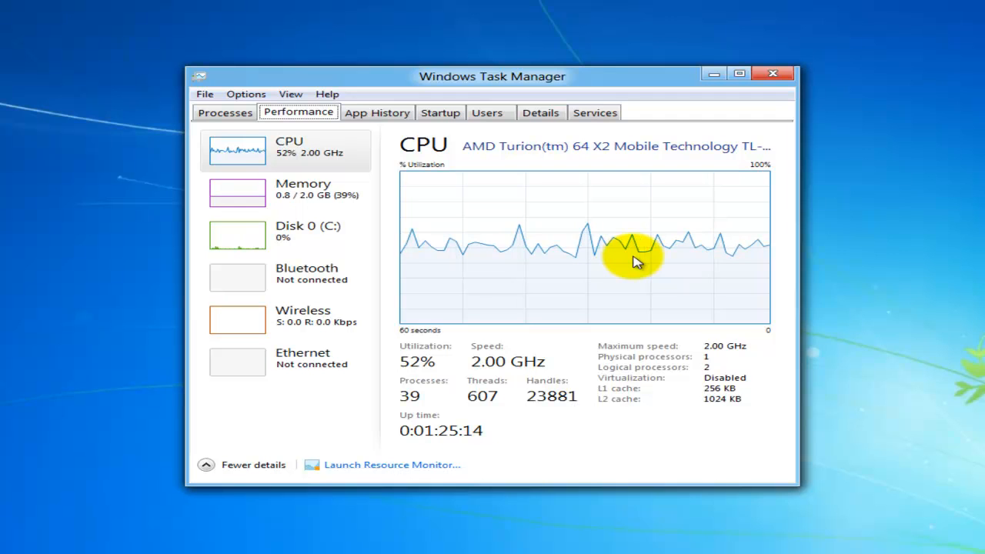
Bring up the context options for the CPU utilization graph.
right_click(634, 258)
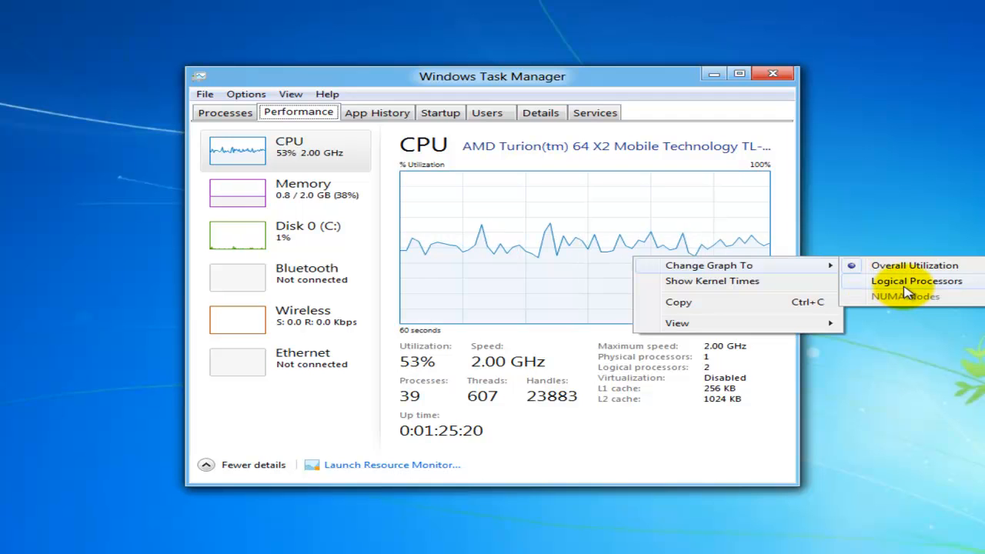
Change the CPU graph to one per logical processor, then move to App History.
left_click(917, 280)
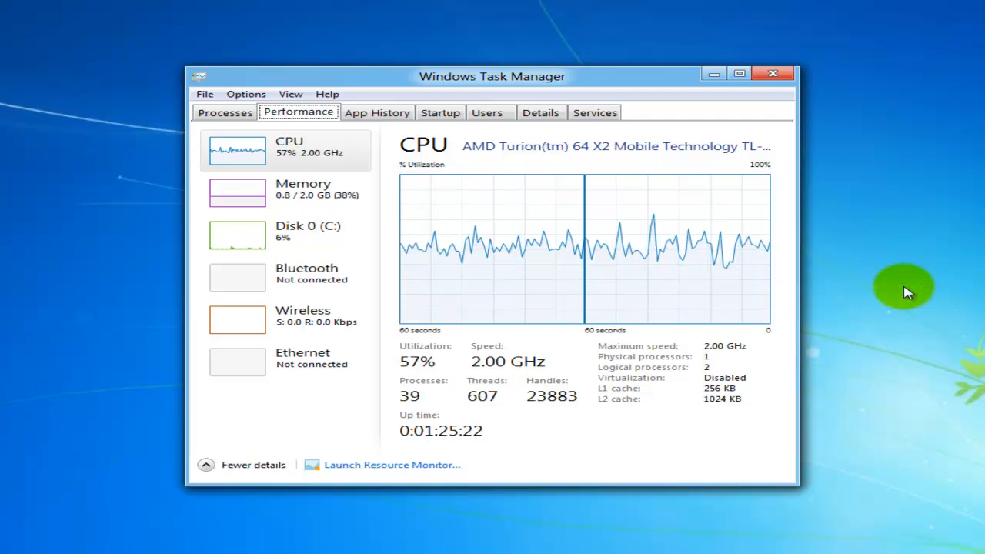
mouse_move(385, 168)
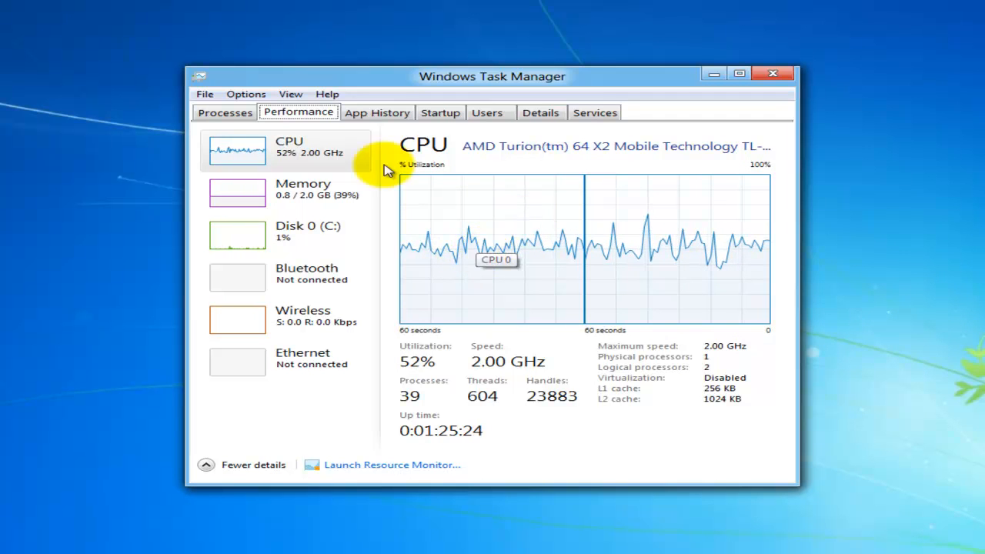
left_click(377, 113)
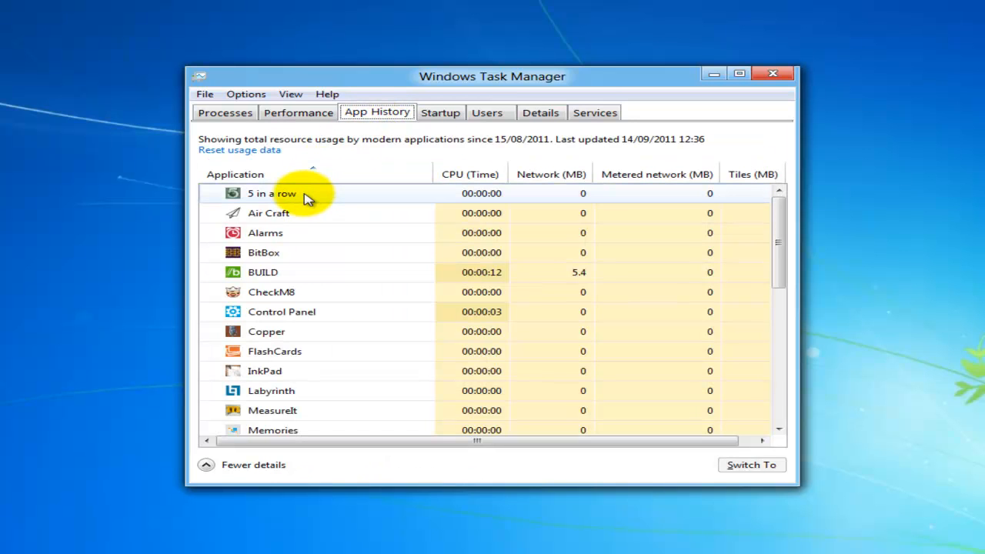
Sort the app history list in reverse alphabetical order and select the WordHunt entry.
right_click(271, 194)
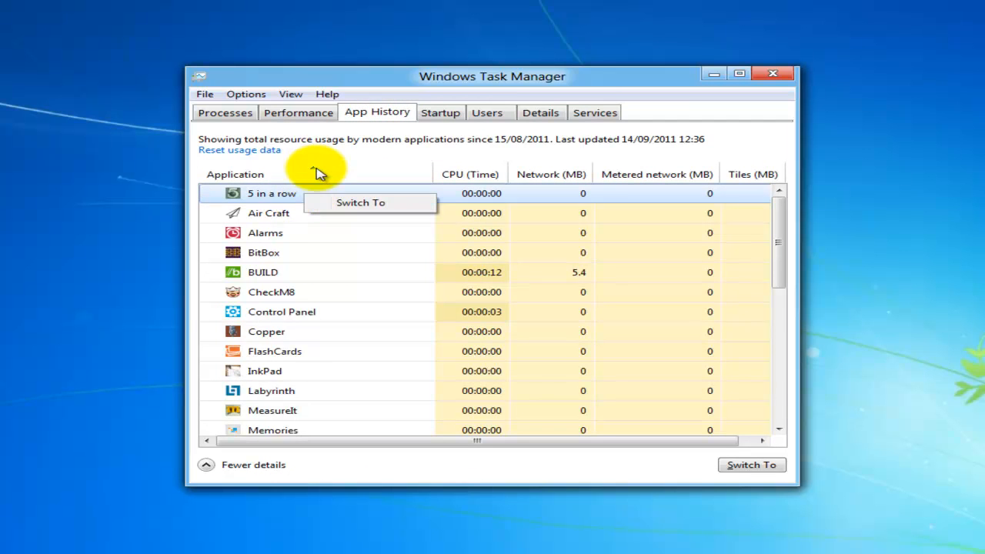
left_click(234, 174)
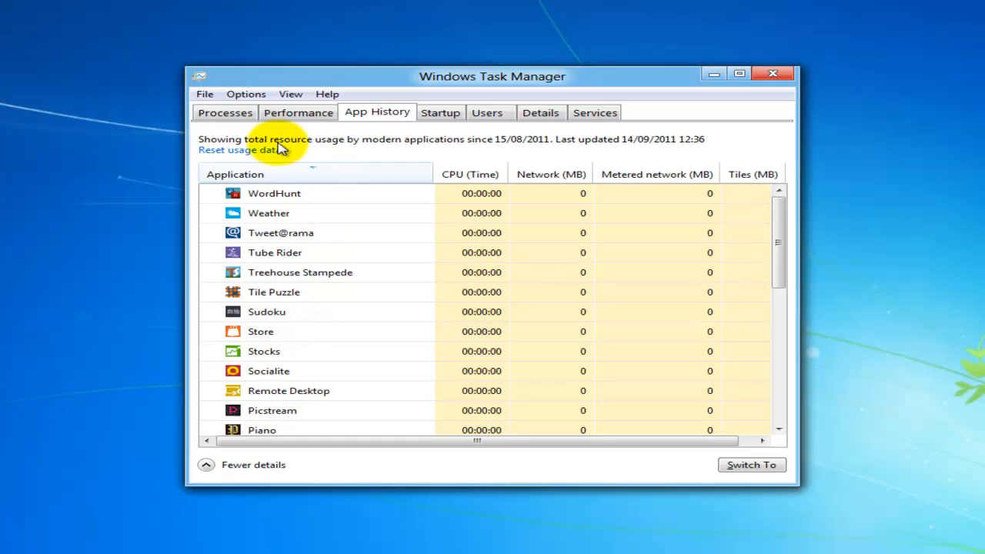
mouse_move(387, 146)
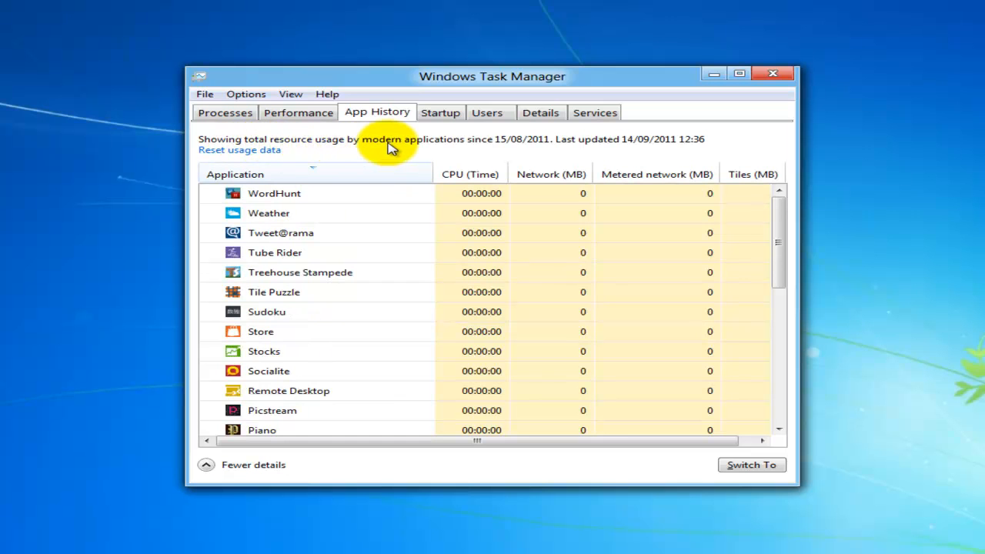
left_click(273, 194)
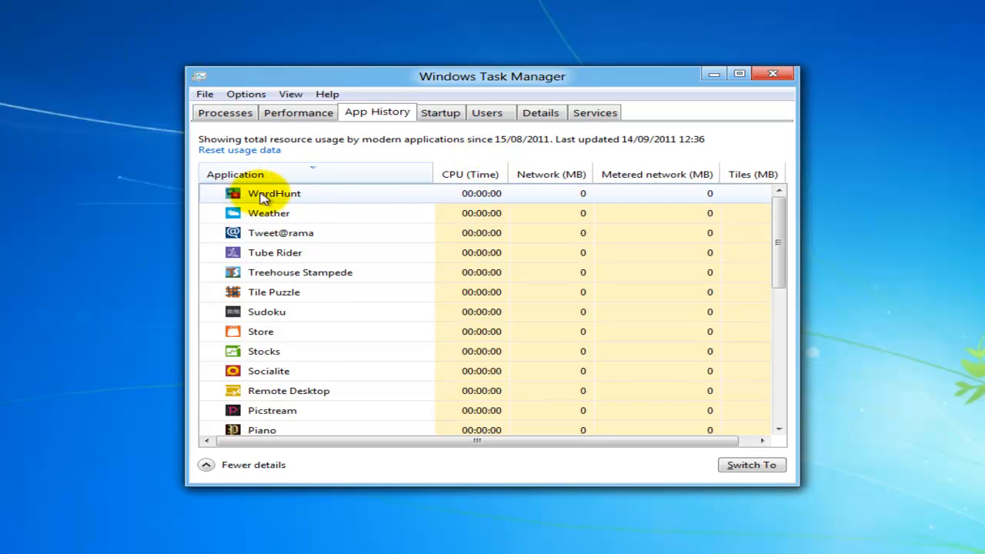
Check the startup programs, then view resource use per signed-in user.
left_click(440, 113)
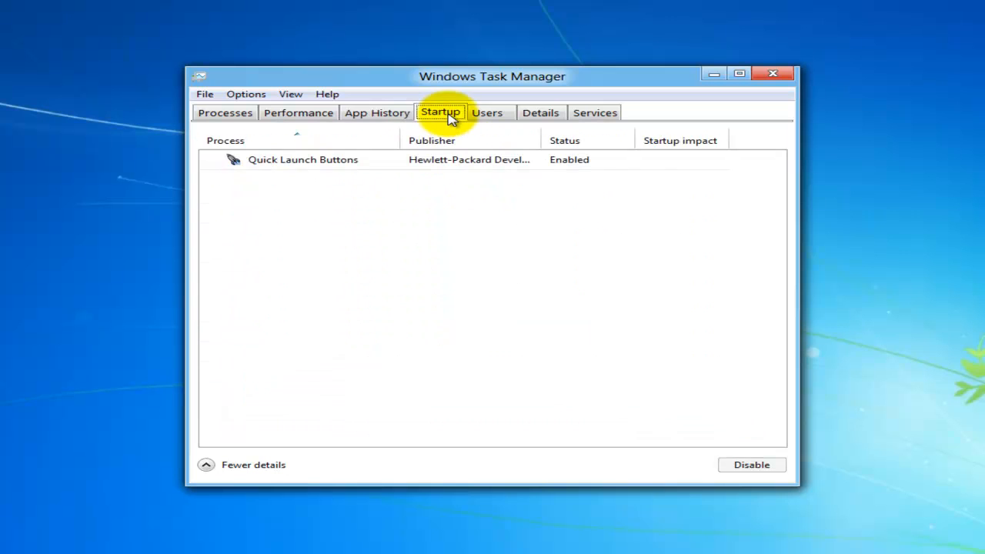
mouse_move(487, 112)
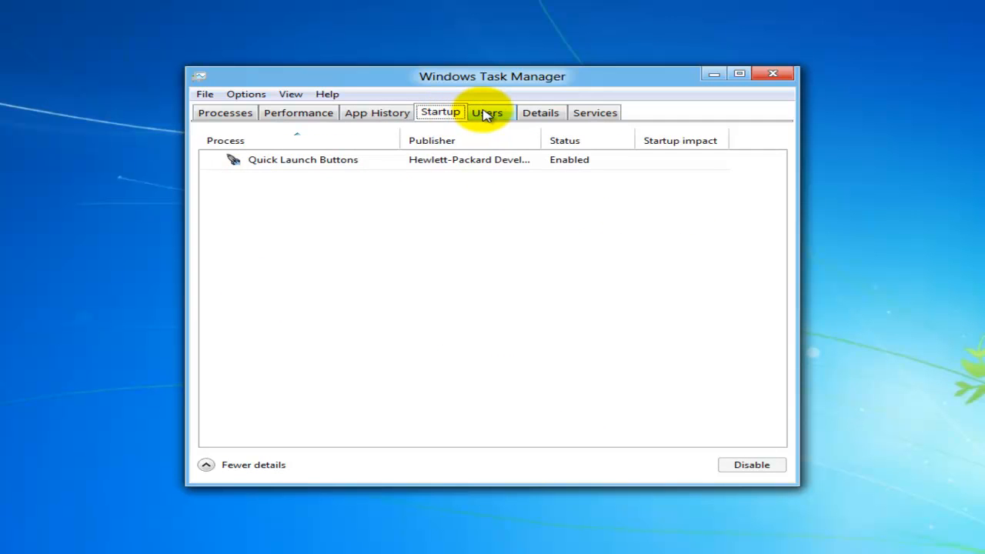
left_click(486, 112)
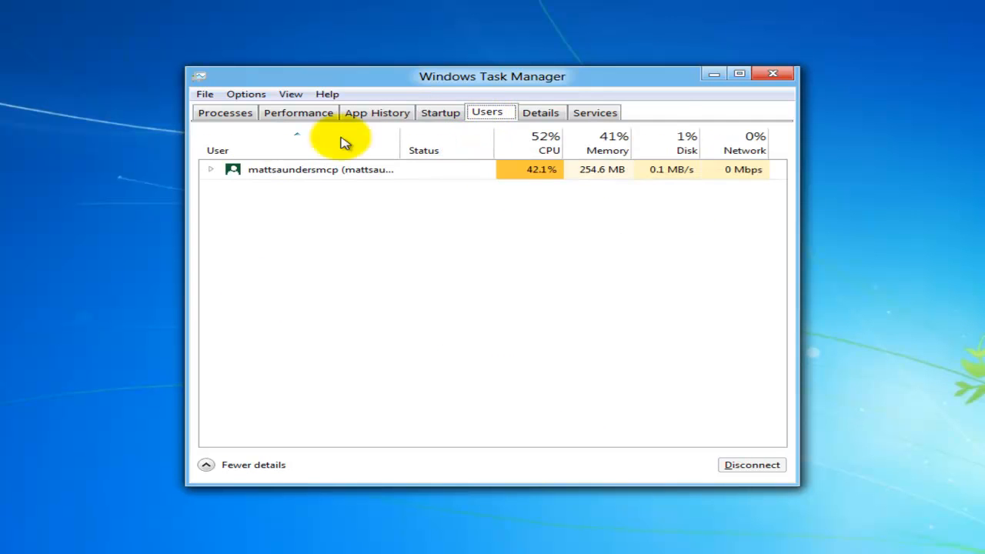
mouse_move(322, 254)
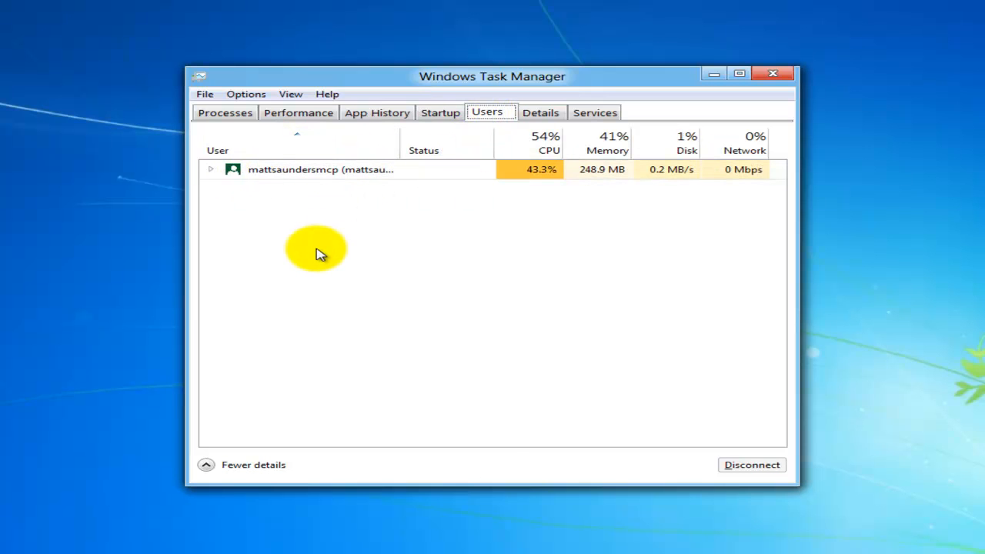
mouse_move(237, 204)
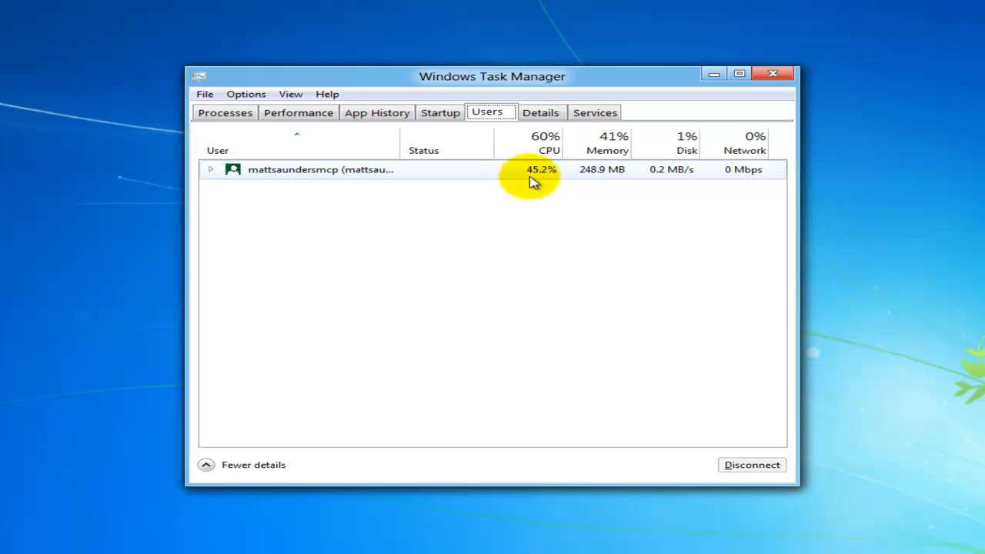
Expand the signed-in user's running apps, then switch to the detailed process list.
left_click(210, 169)
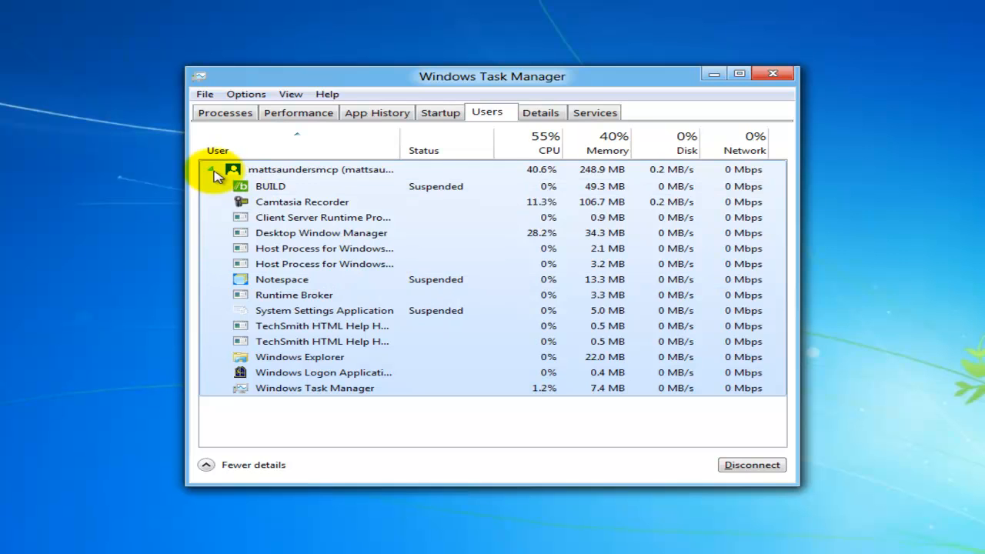
left_click(540, 112)
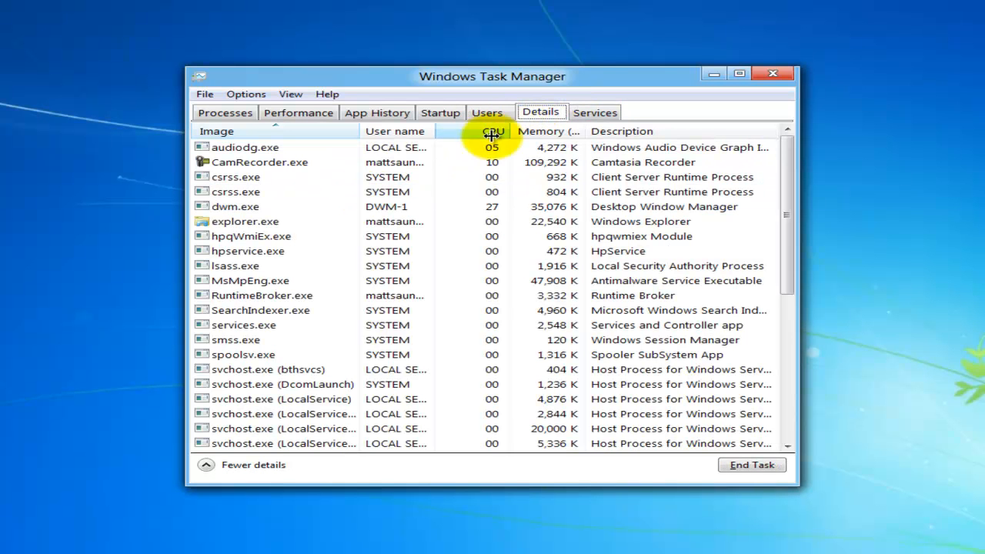
Sort detailed processes by memory use, review the services, then return to Processes.
left_click(546, 131)
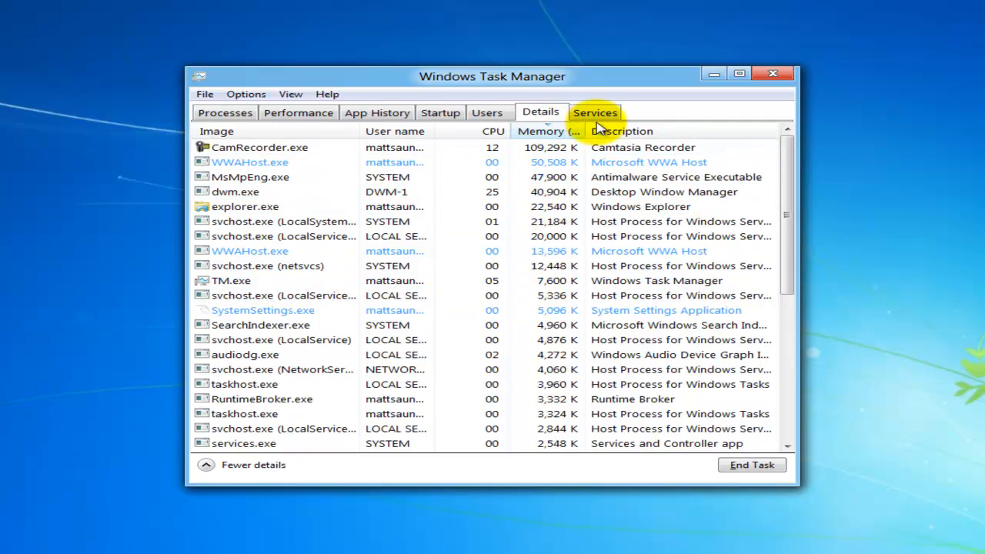
left_click(593, 111)
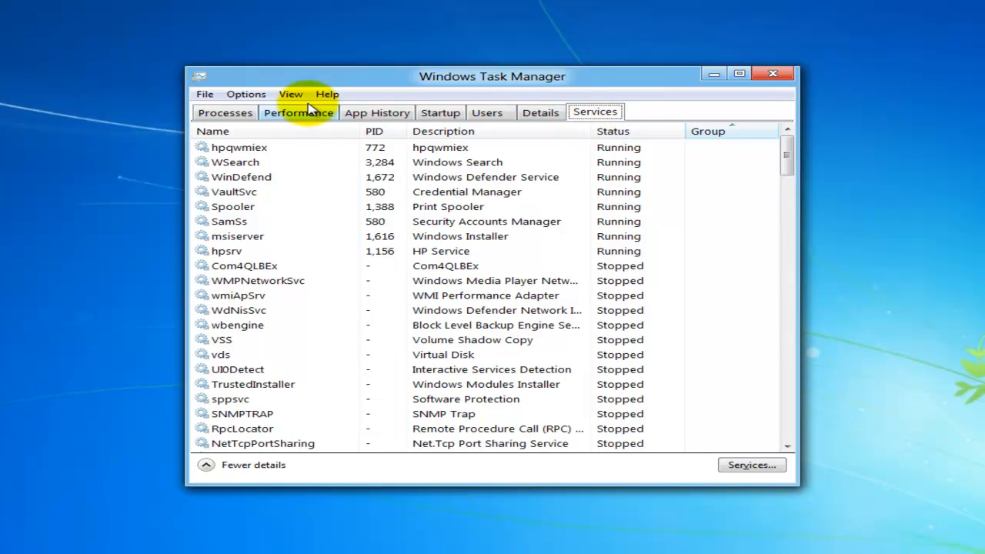
left_click(225, 111)
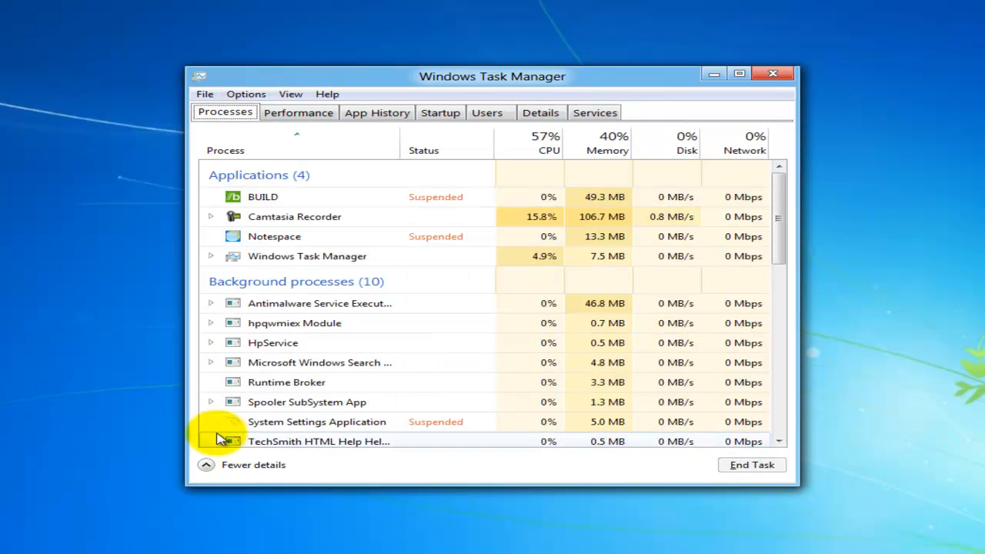